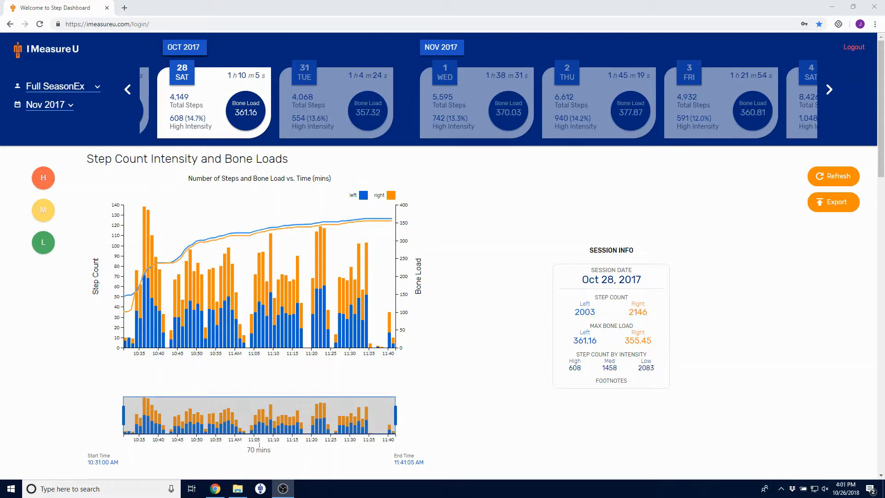
mouse_move(471, 291)
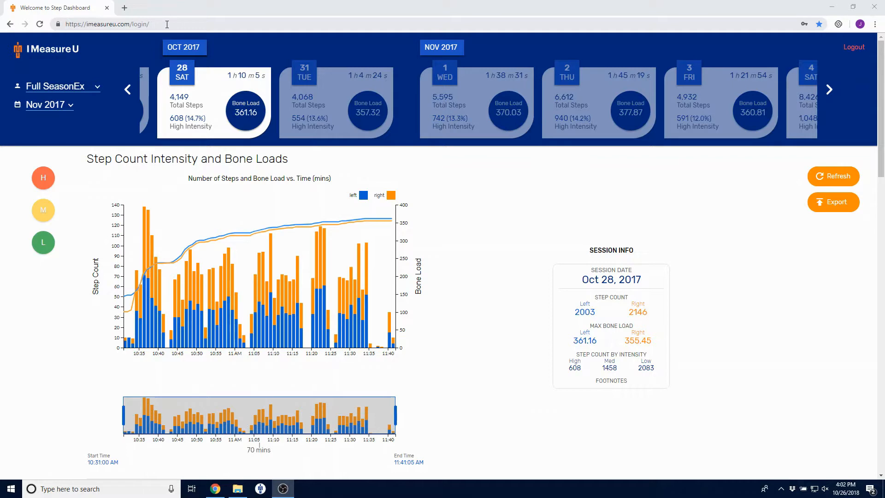
Step: Load the 31 TUE (Oct 31, 2017) session card to show its chart and bone loads
click(62, 87)
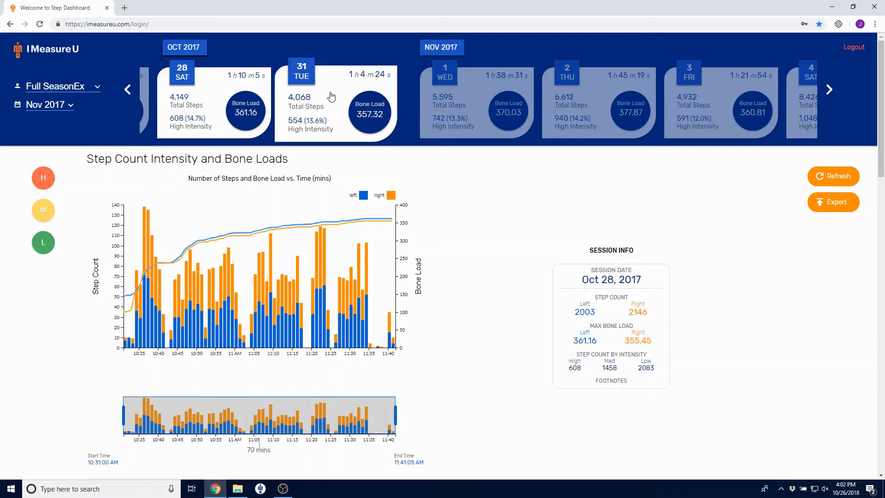
click(336, 104)
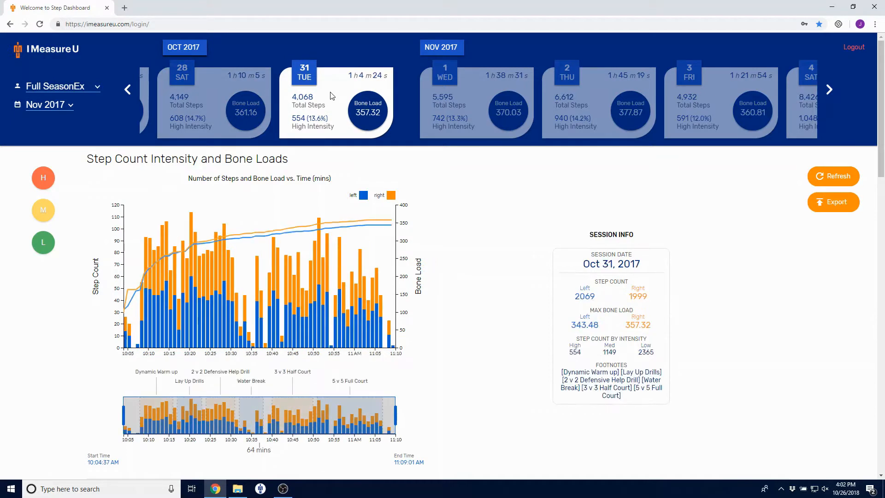
mouse_move(435, 202)
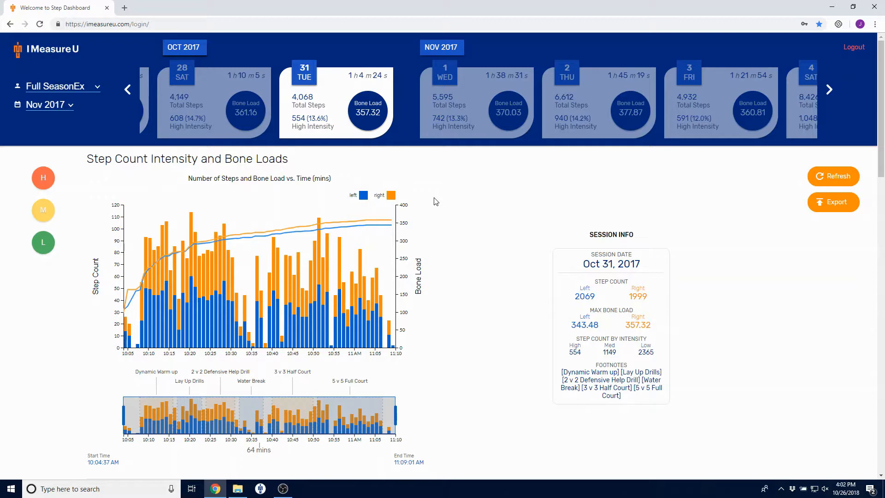
mouse_move(382, 229)
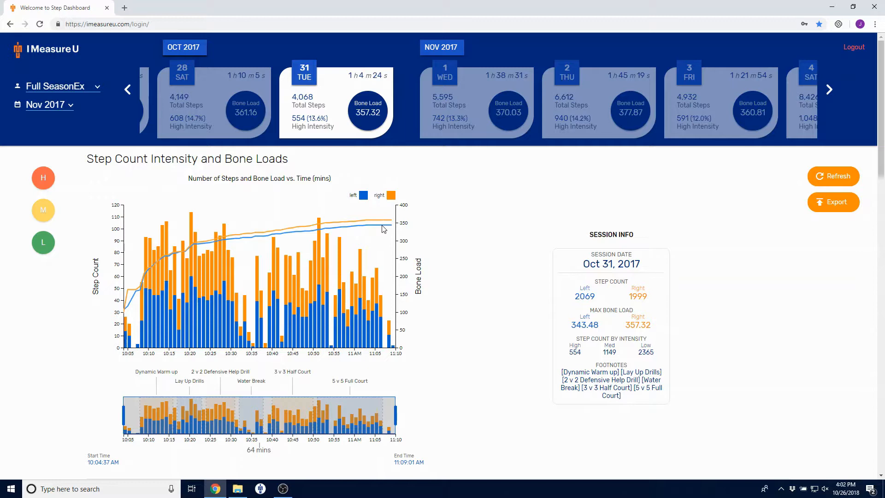
mouse_move(381, 306)
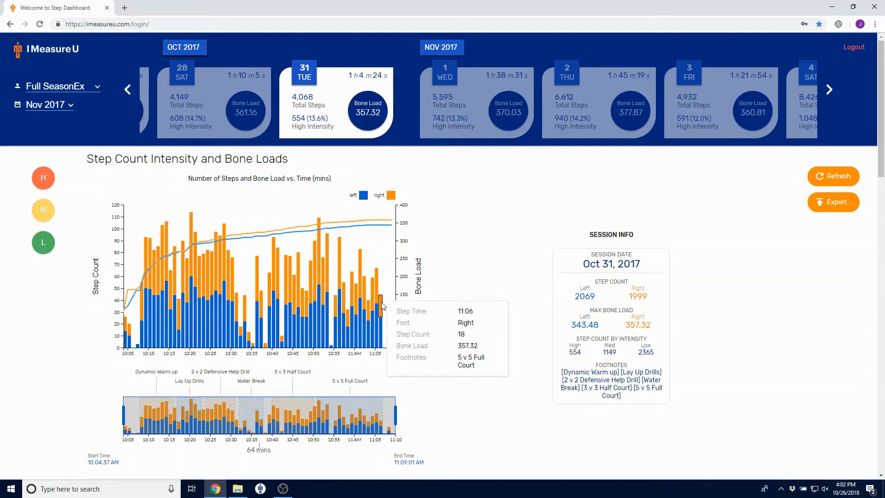
mouse_move(383, 332)
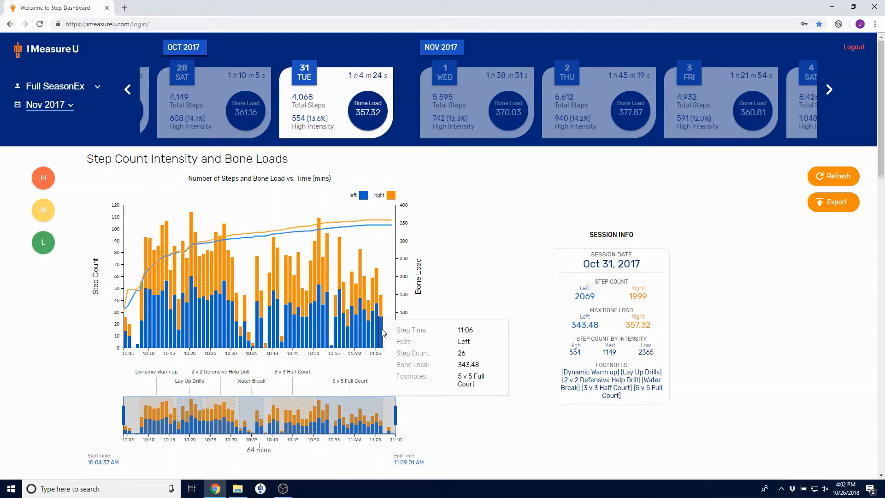
mouse_move(487, 295)
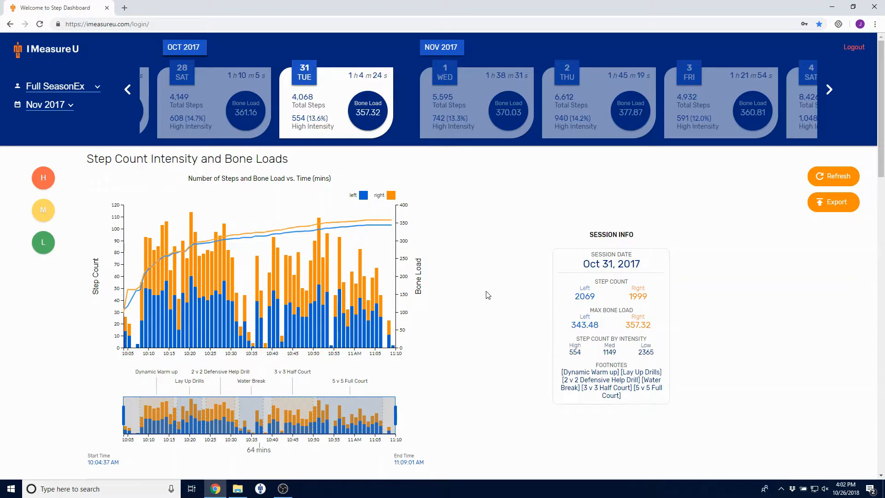
mouse_move(567, 263)
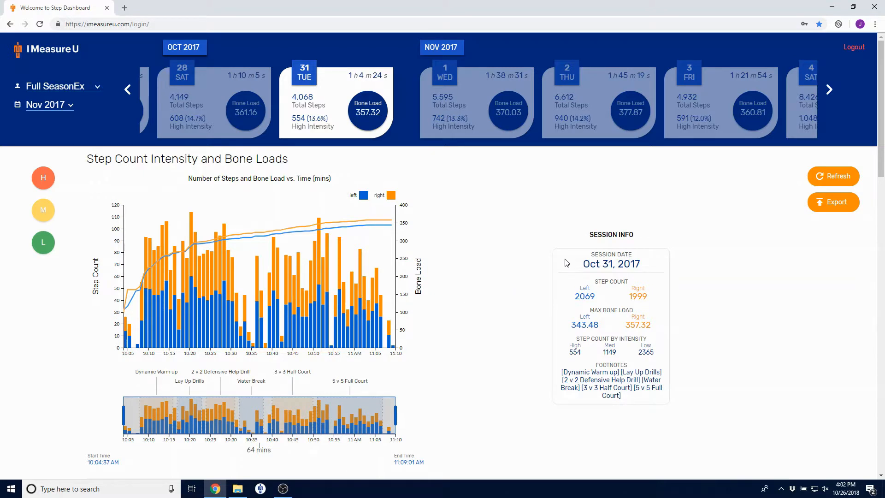
mouse_move(467, 352)
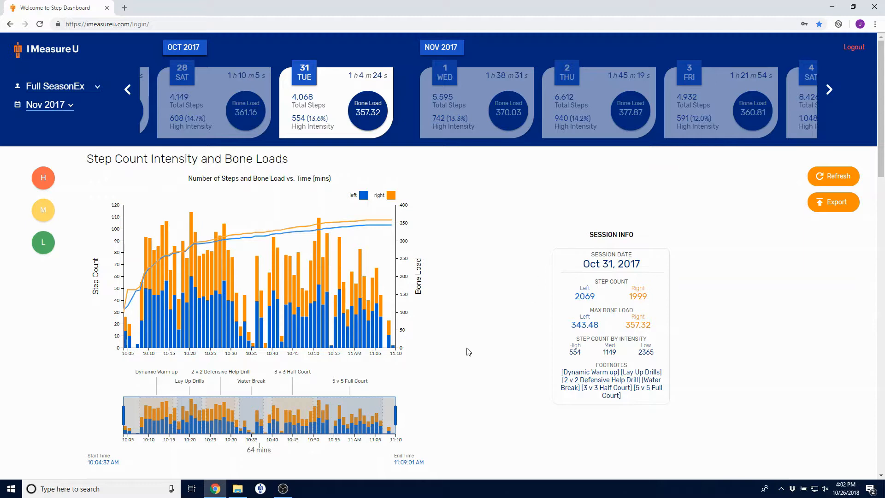
mouse_move(452, 374)
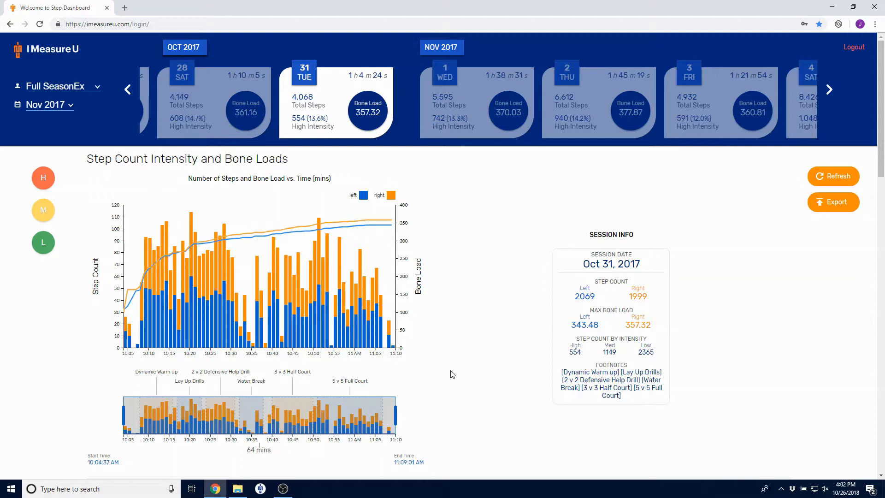
mouse_move(448, 377)
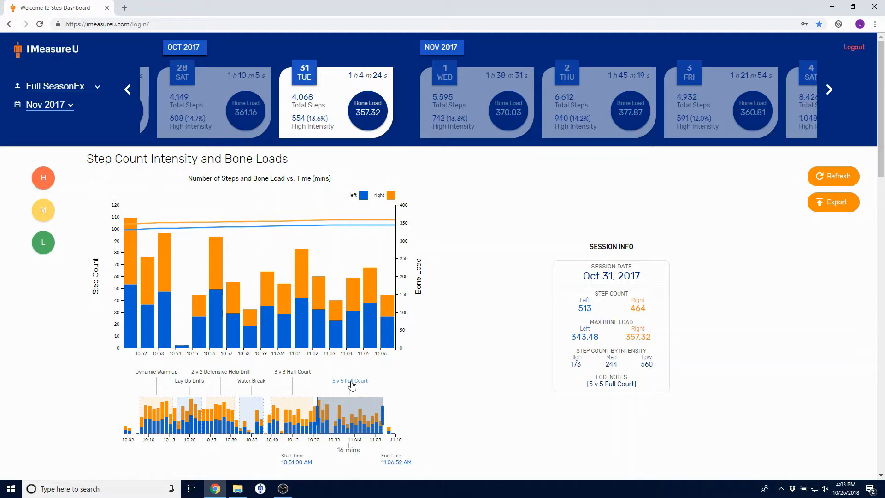
mouse_move(312, 415)
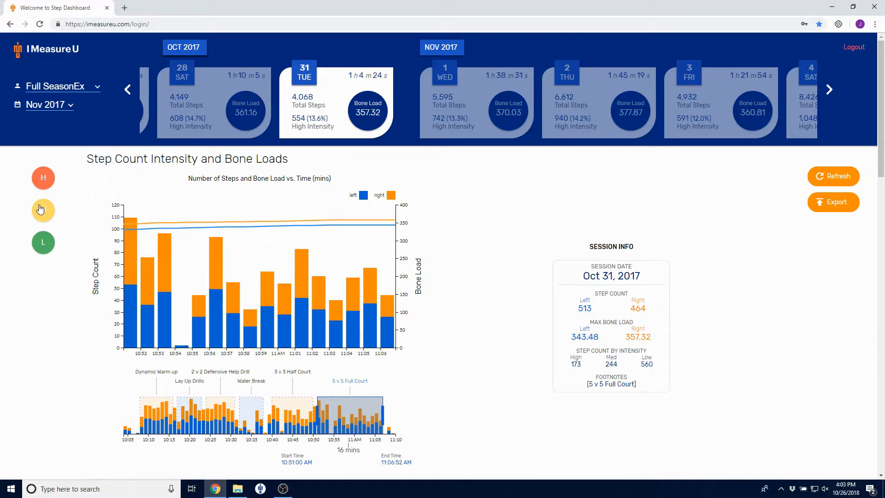
click(42, 211)
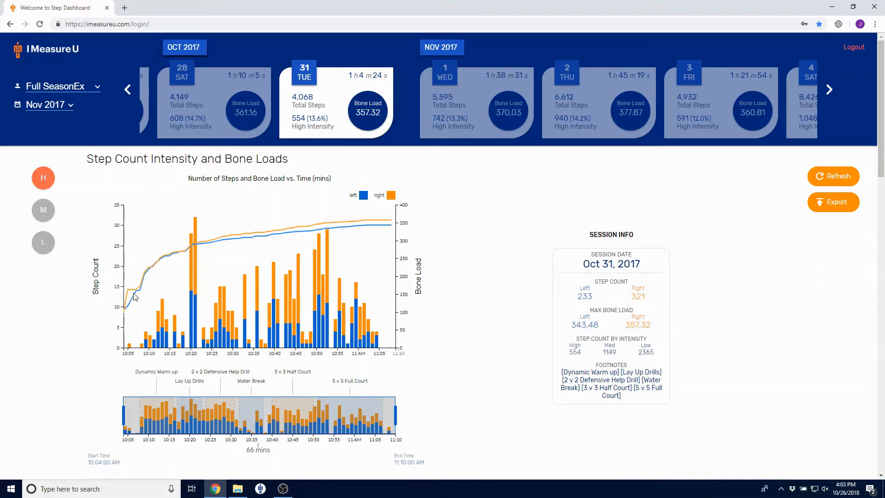
click(43, 243)
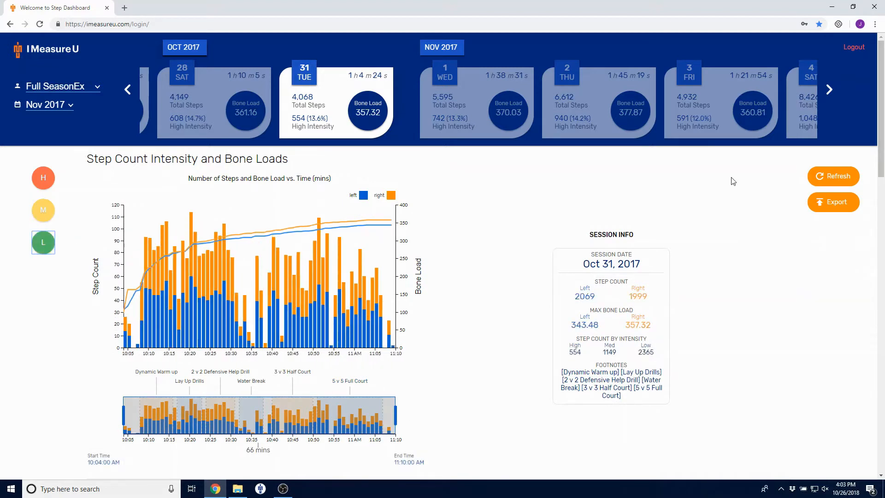
Step: Scroll to the Left and Right Leg Step Count vs. Intensity Bin chart for Oct 31
scroll(down, 3)
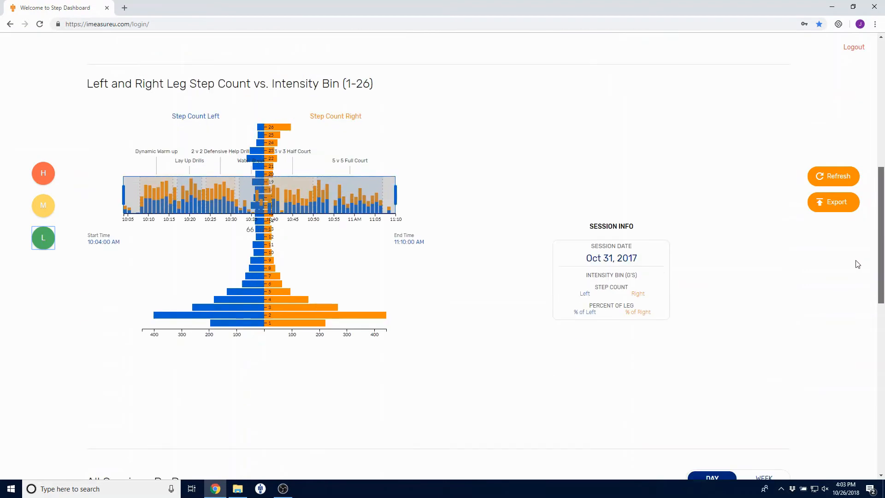
scroll(down, 3)
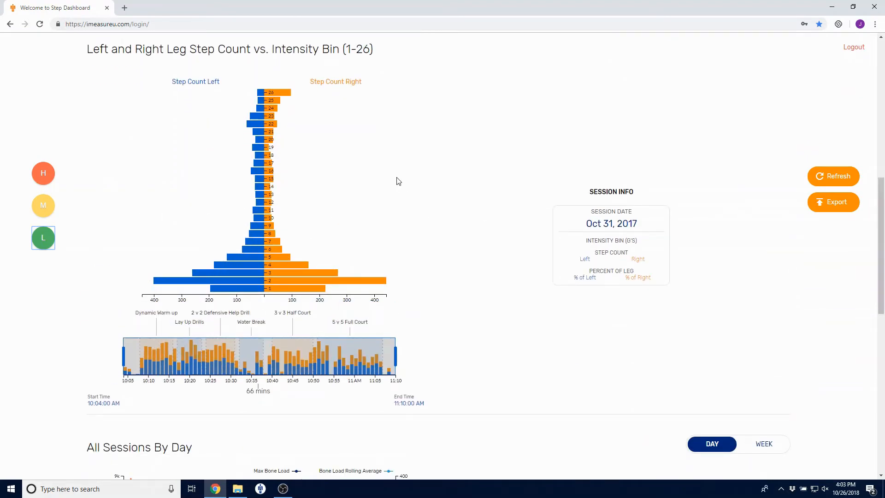
mouse_move(329, 119)
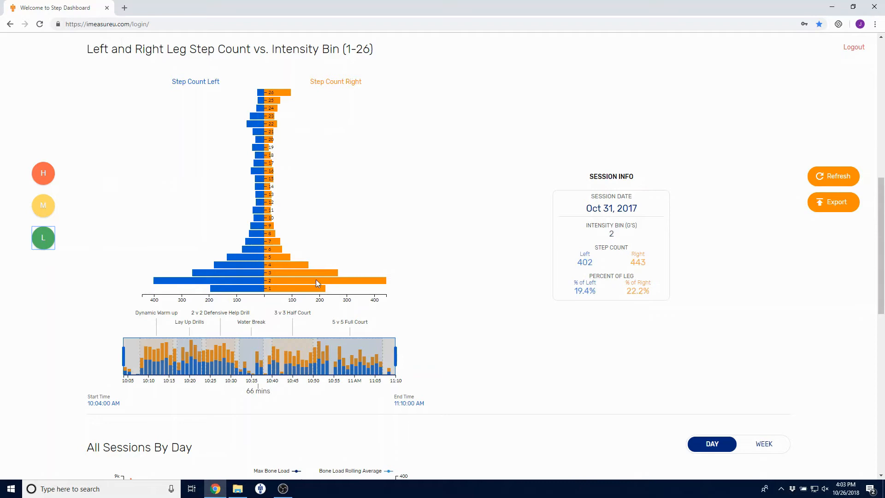
mouse_move(385, 282)
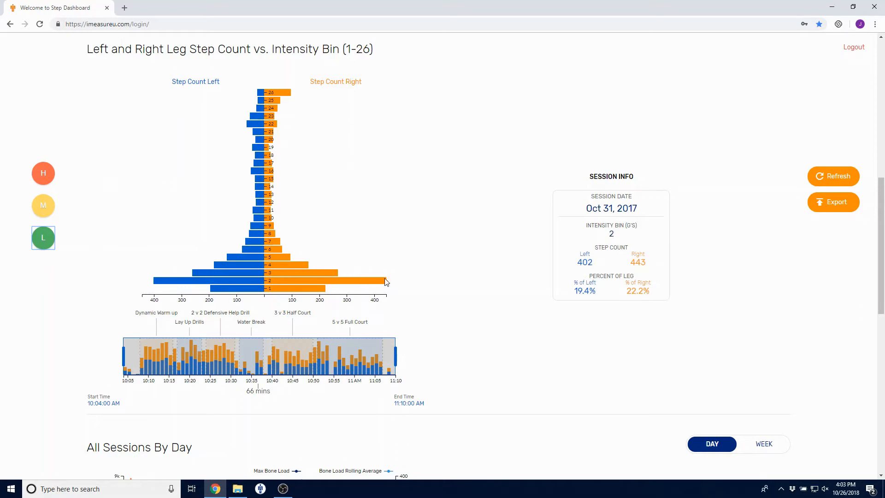
mouse_move(416, 296)
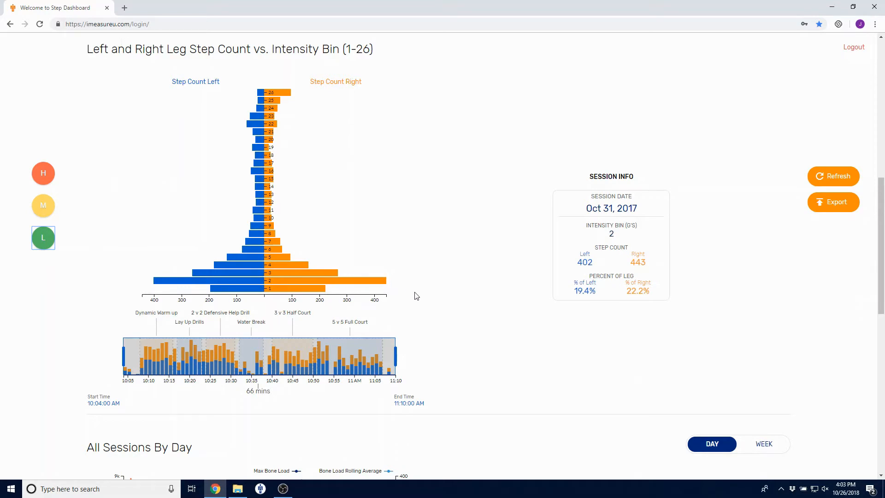
mouse_move(430, 302)
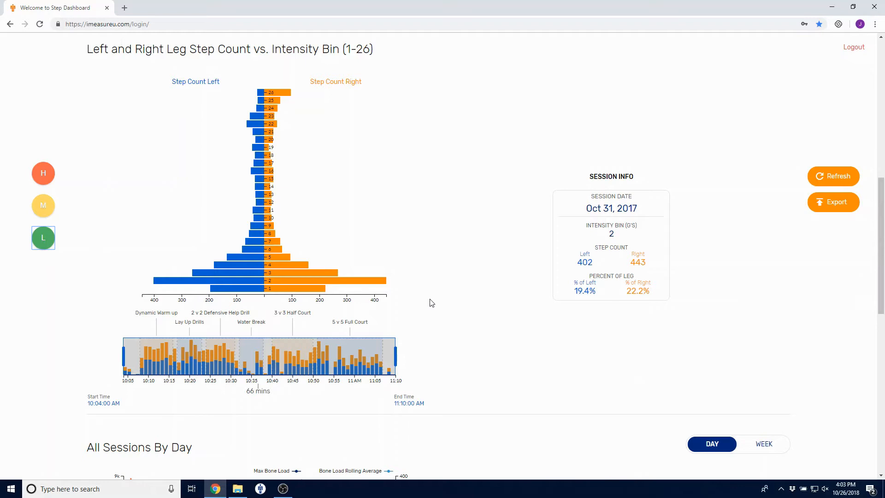
mouse_move(350, 322)
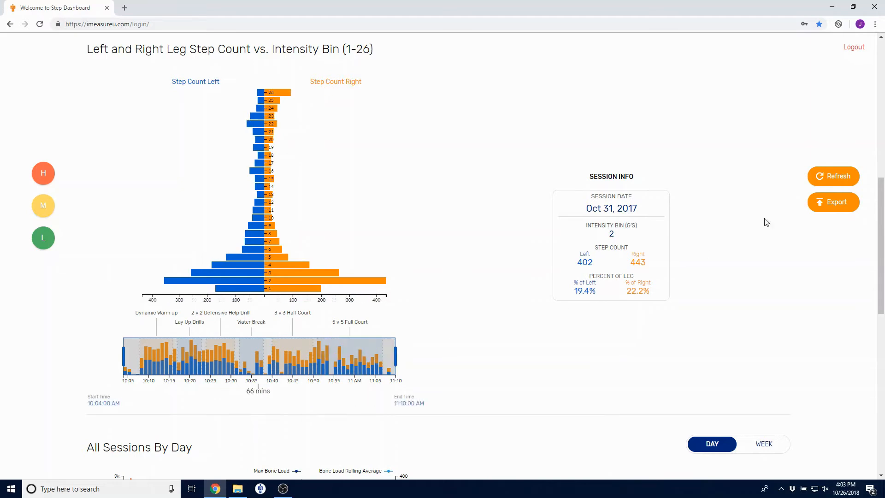
Step: Set the All Sessions By Day rolling average period to 14 days instead of 21
scroll(down, 3)
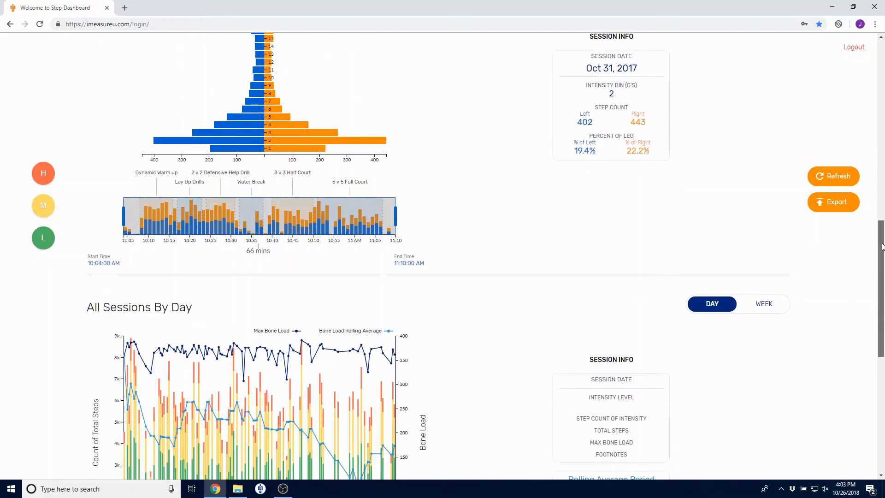
scroll(down, 3)
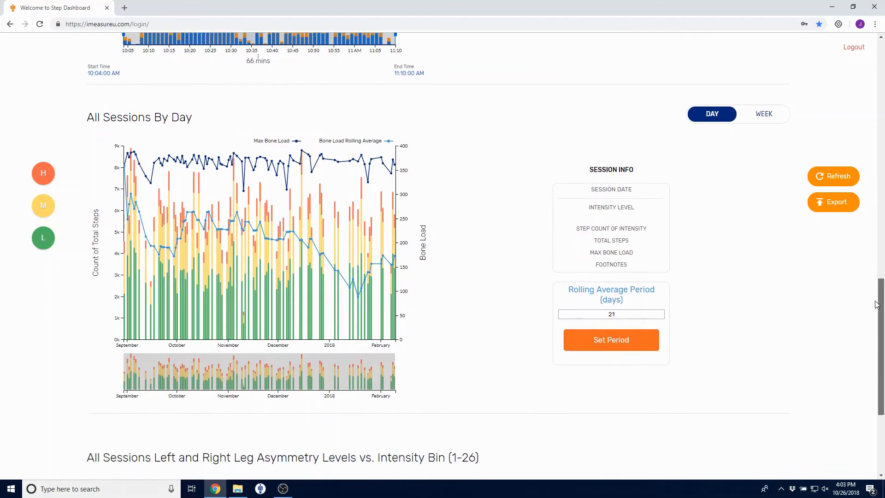
scroll(down, 3)
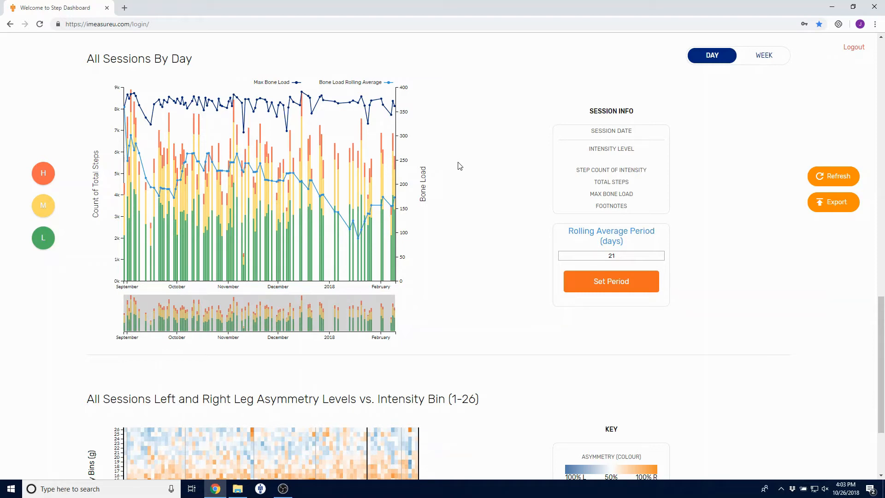
mouse_move(416, 148)
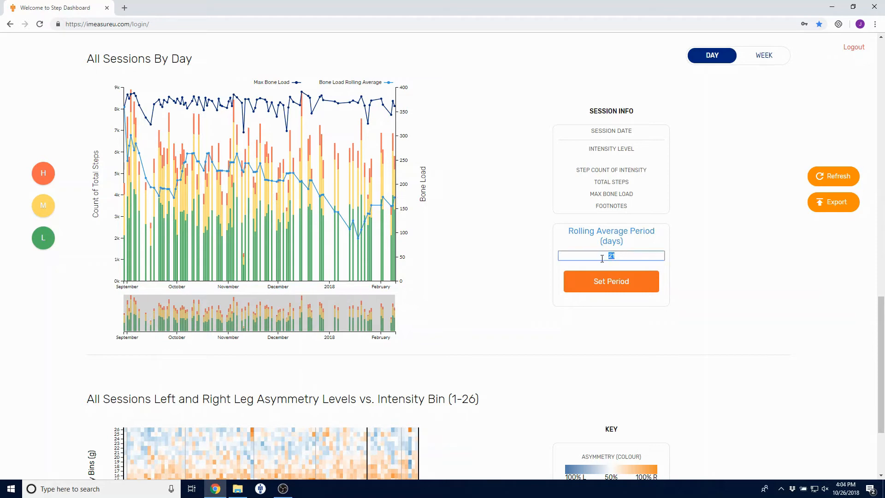
text(14)
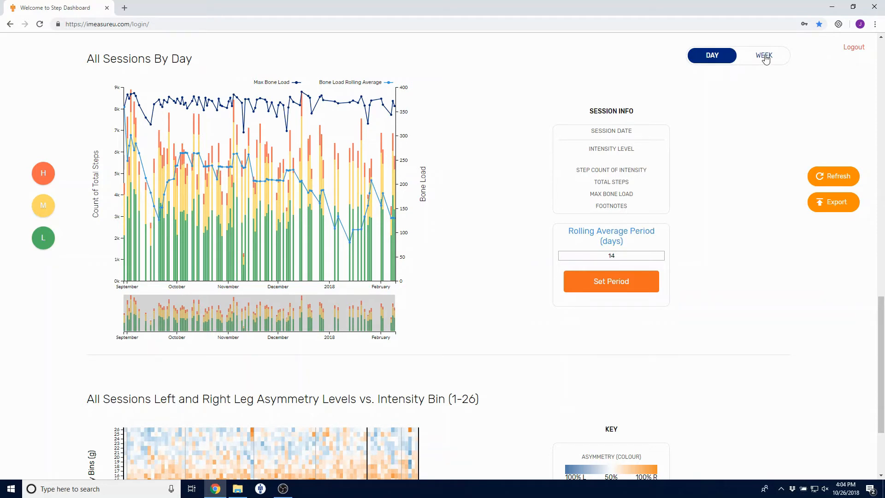
Step: Switch the all-sessions chart to weekly totals, then back to daily totals
click(763, 55)
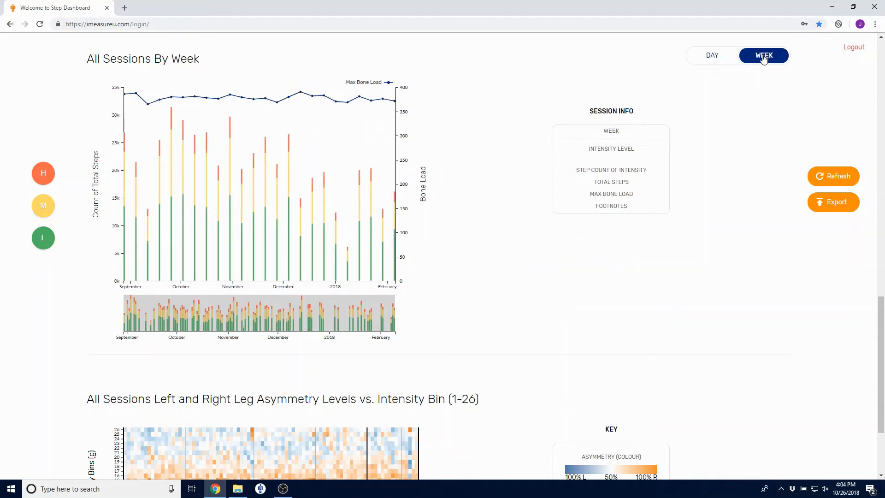
click(711, 55)
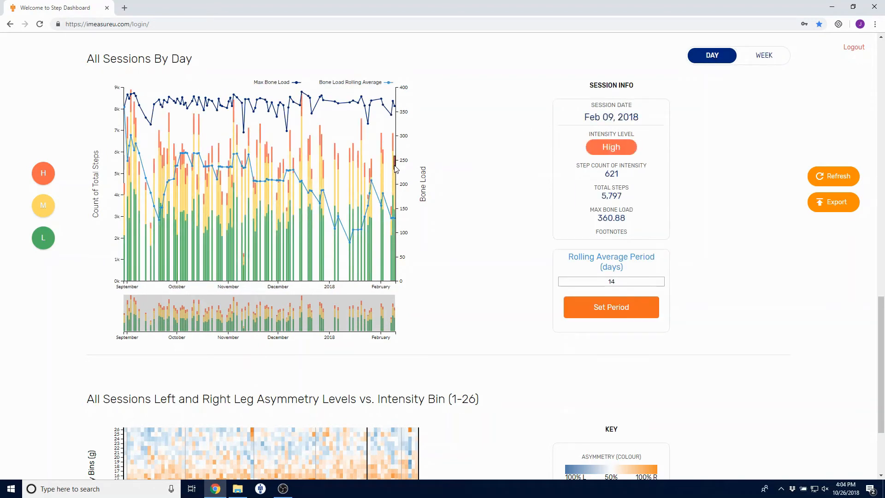
Step: Toggle the M and H intensity filters to change which step bars the daily chart shows
click(395, 215)
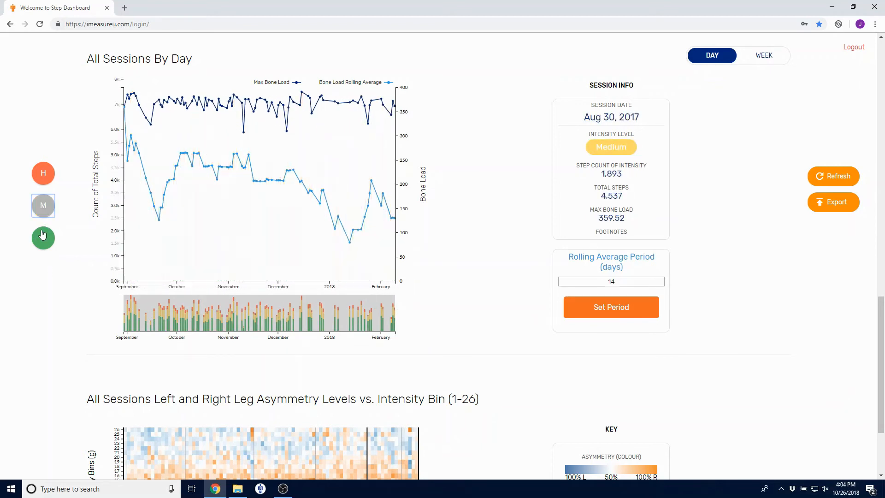
click(43, 237)
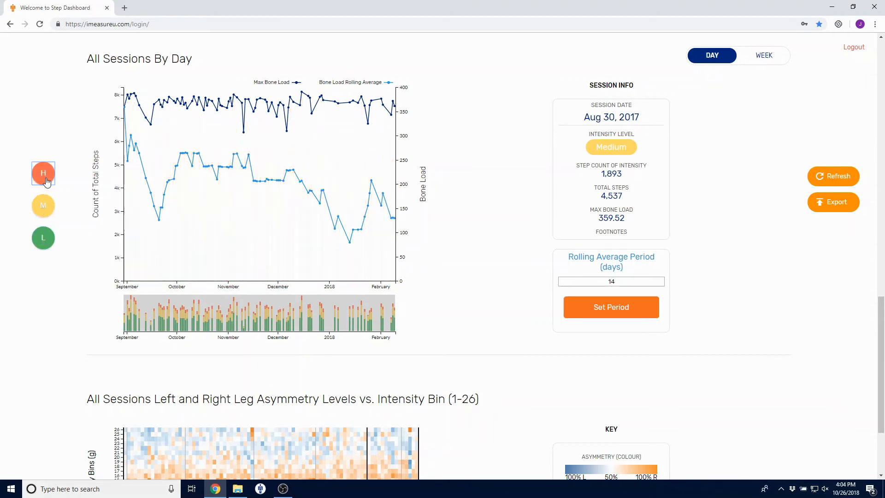
scroll(down, 3)
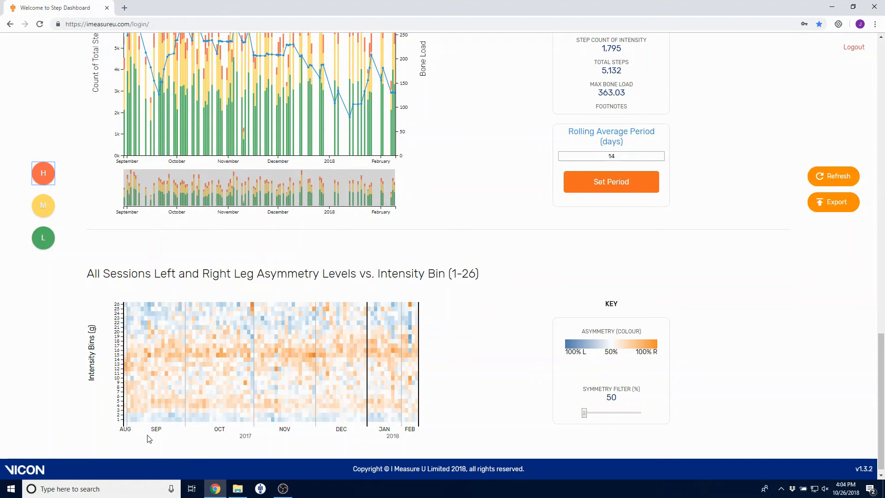
mouse_move(176, 434)
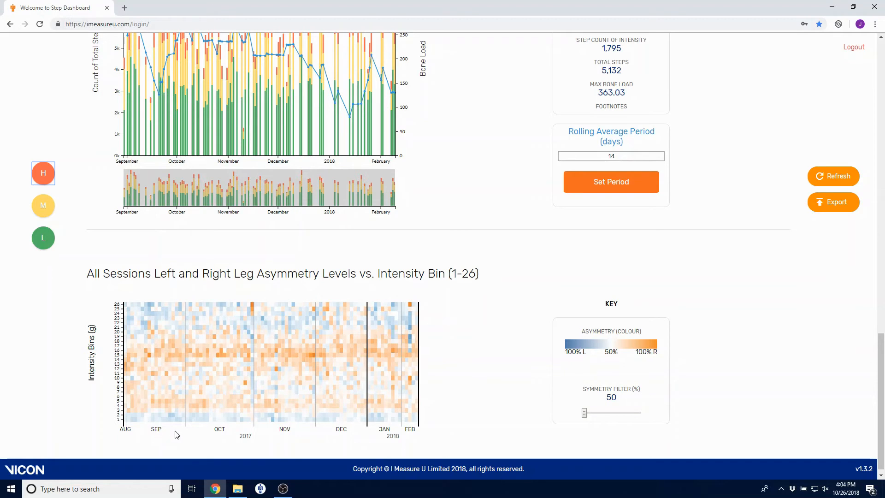
mouse_move(123, 426)
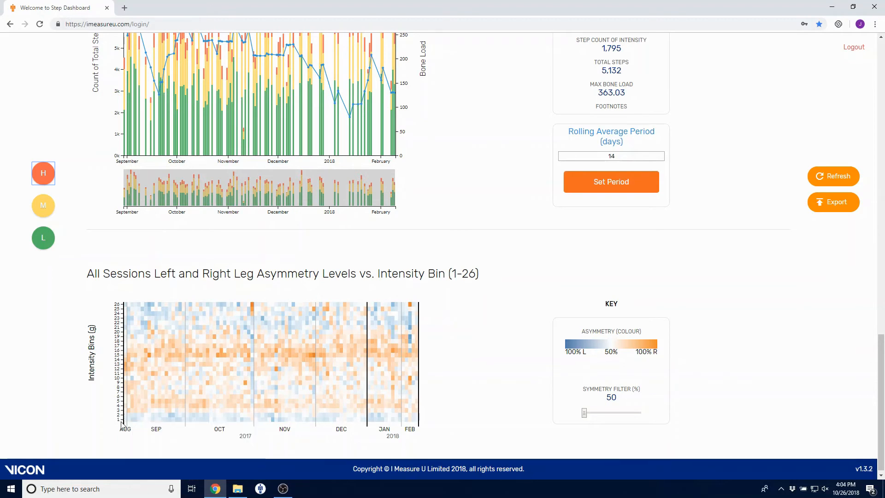
mouse_move(107, 335)
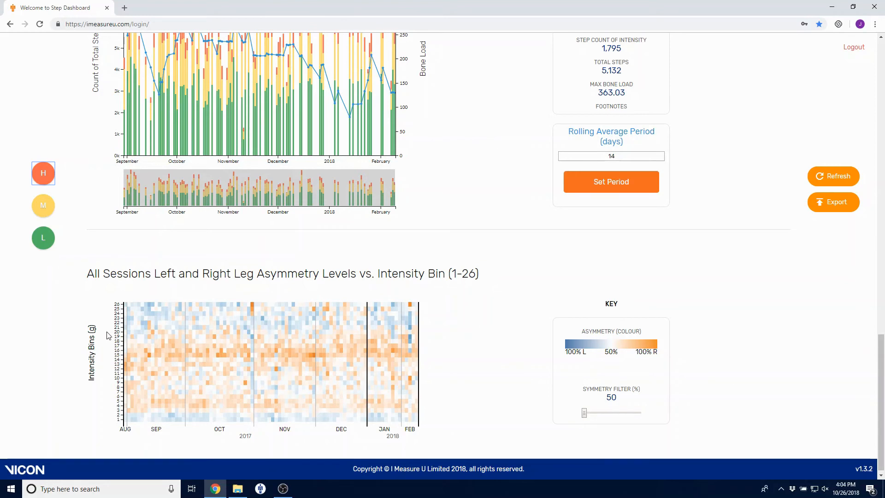
mouse_move(110, 406)
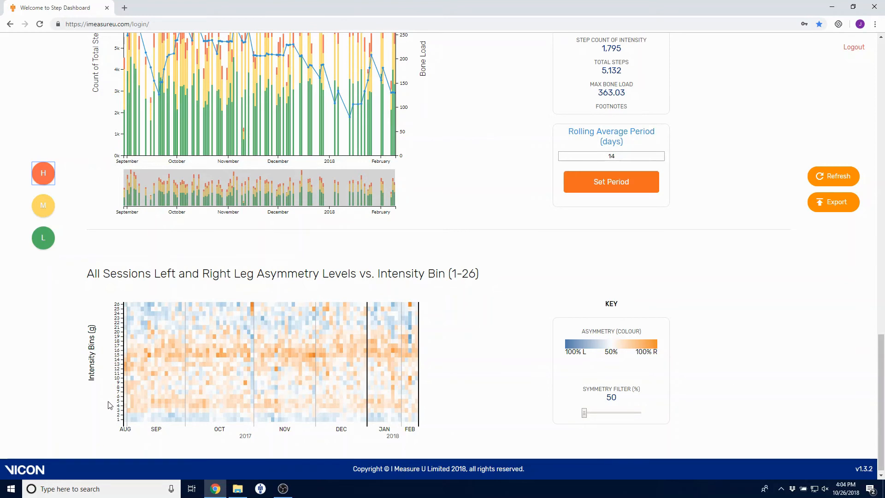
mouse_move(266, 296)
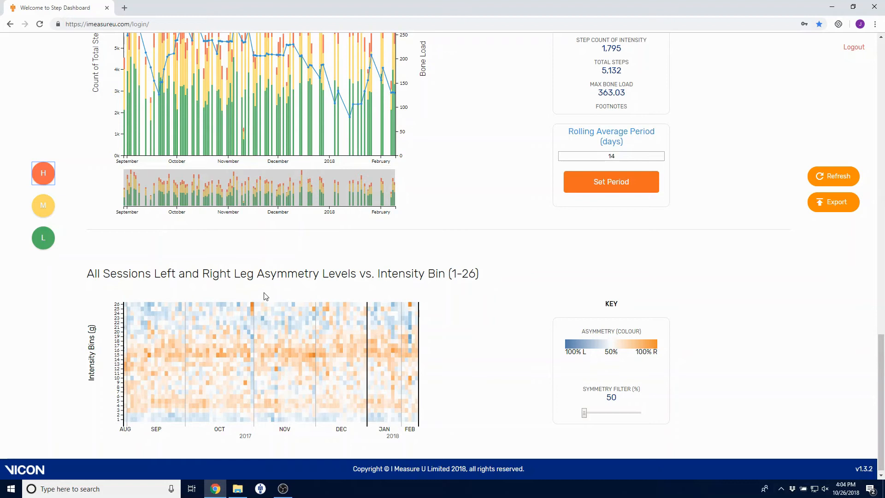
mouse_move(251, 308)
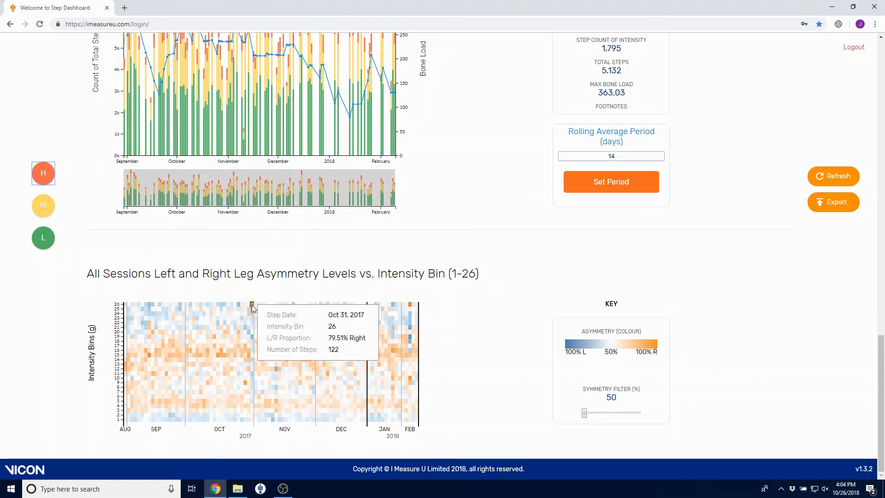
mouse_move(411, 305)
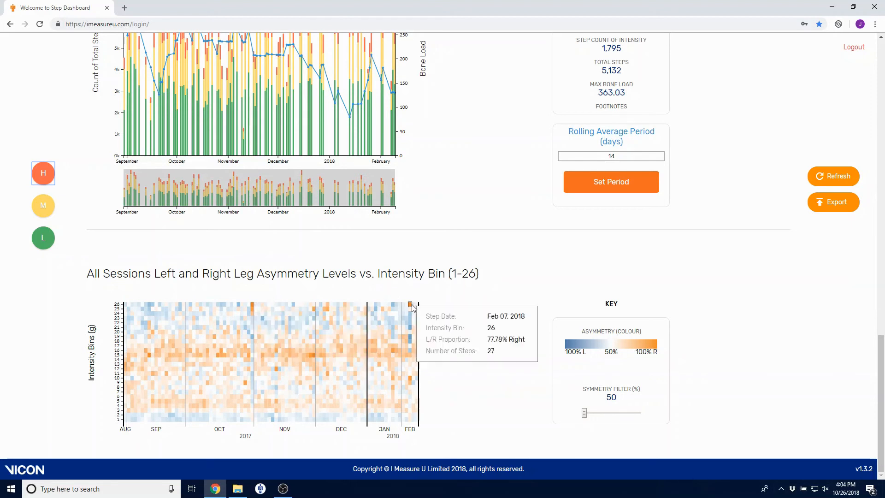
mouse_move(432, 337)
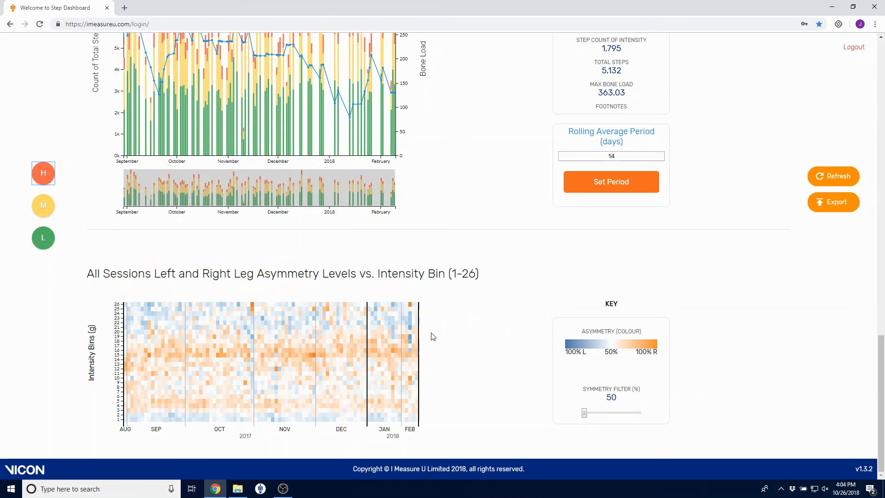
mouse_move(409, 339)
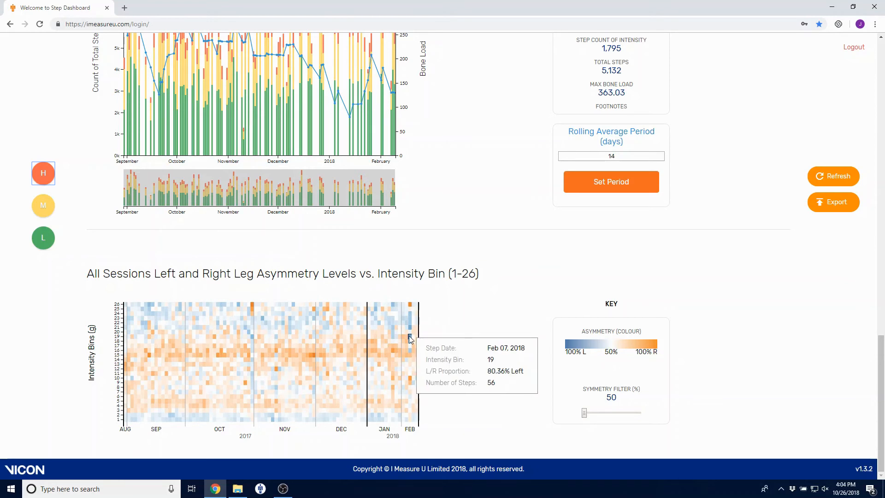
mouse_move(609, 370)
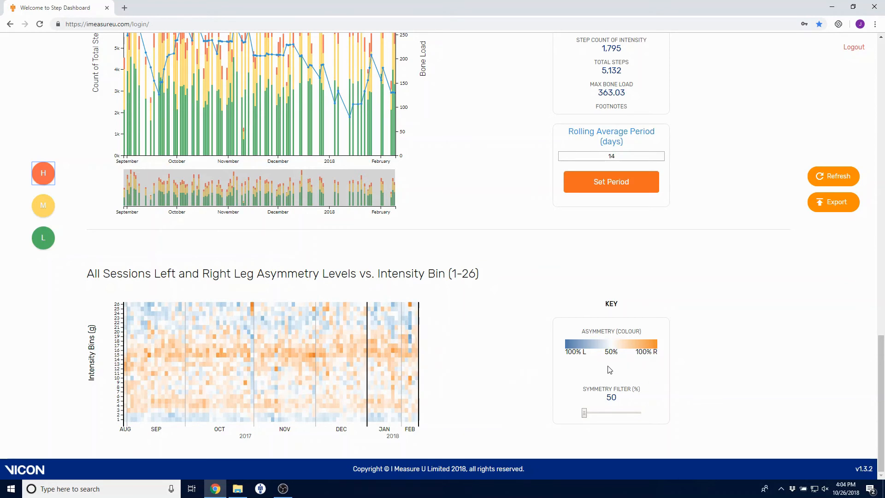
mouse_move(574, 368)
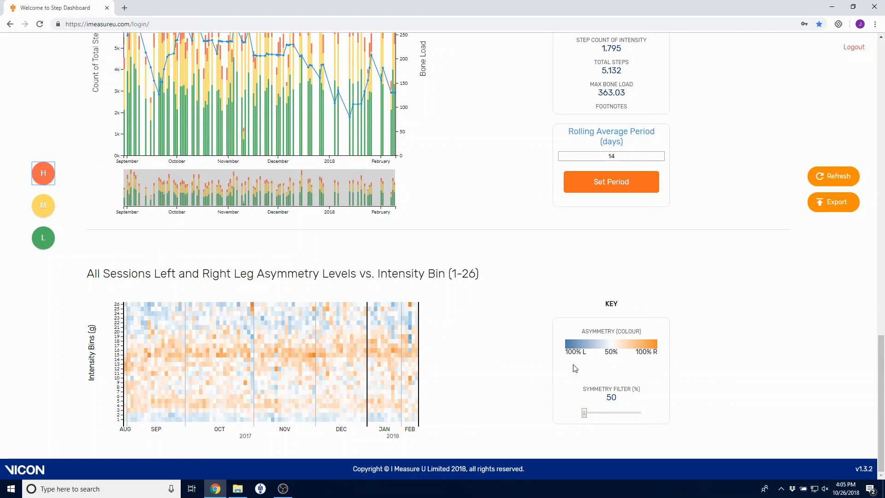
mouse_move(585, 413)
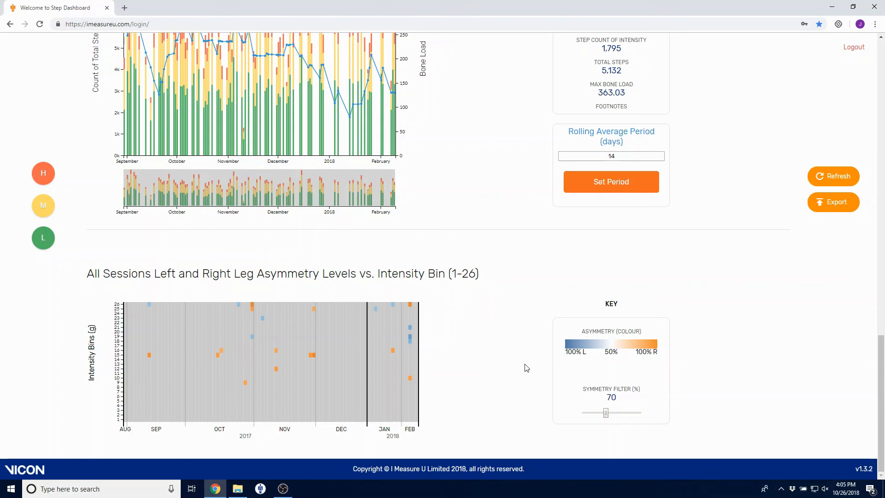
mouse_move(565, 396)
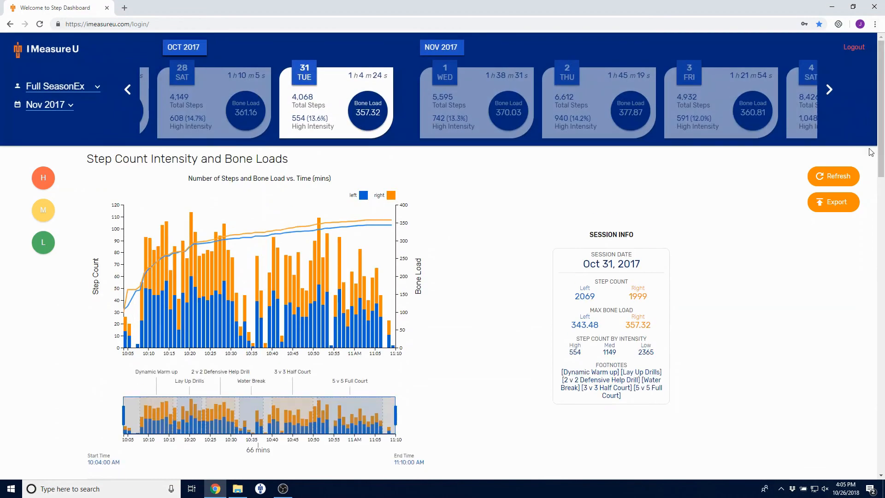
mouse_move(833, 213)
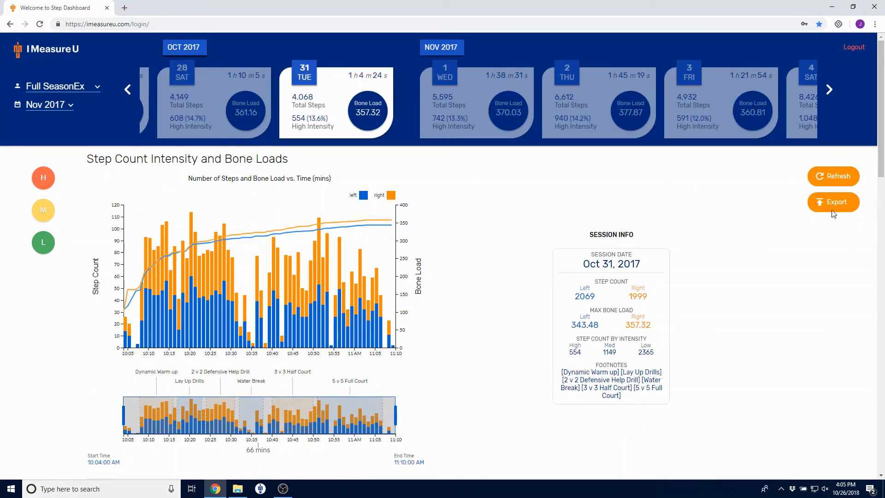
mouse_move(834, 201)
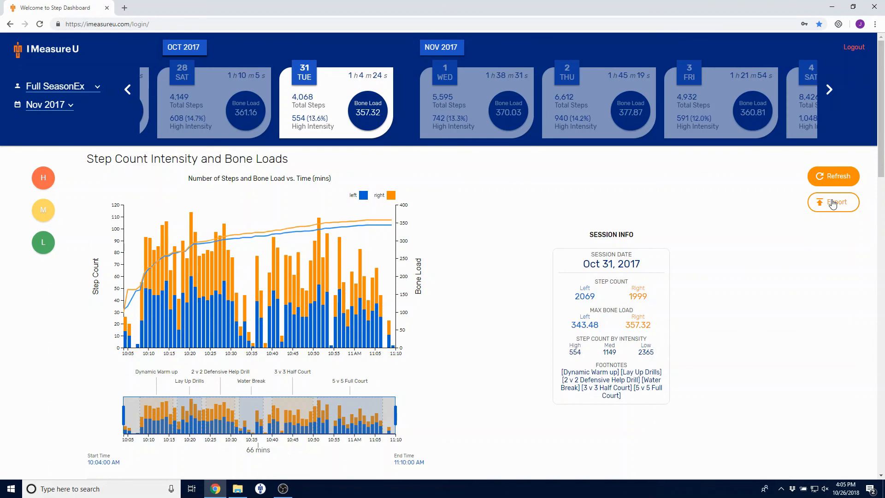
mouse_move(830, 212)
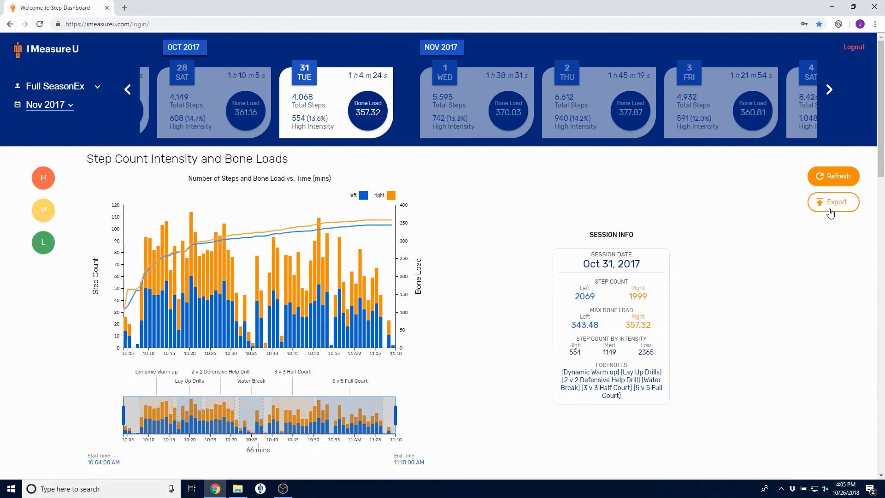
mouse_move(717, 286)
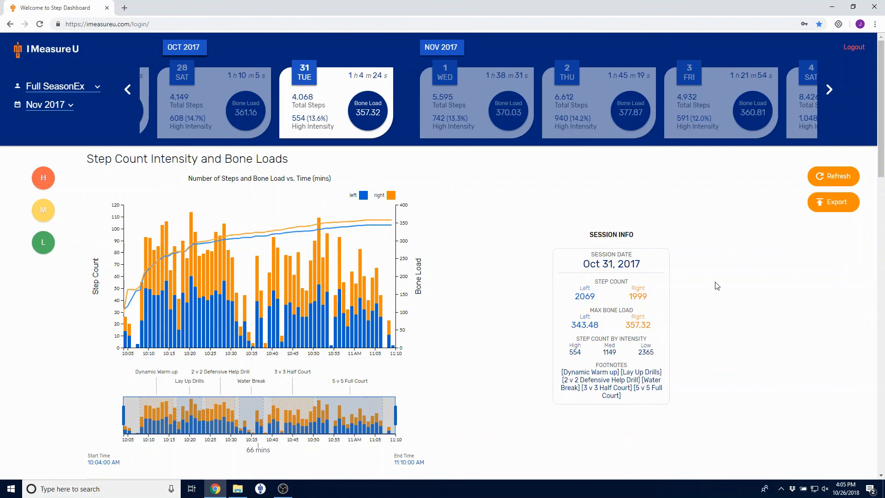